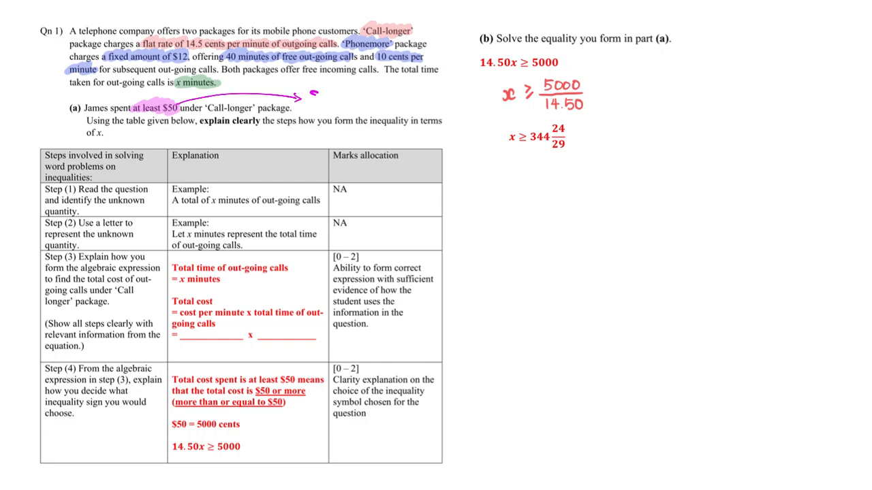
- Write '$50 or more' beside the arrow after 'at least $50'
text($50 or more)
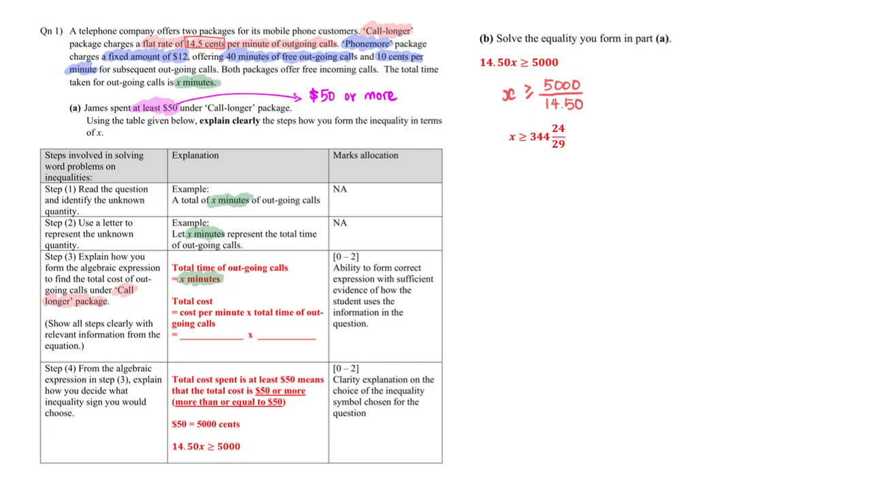
- Fill the Step 3 blank with 14.5, switch to green ink, and write '= 14.5x'
text(14.5)
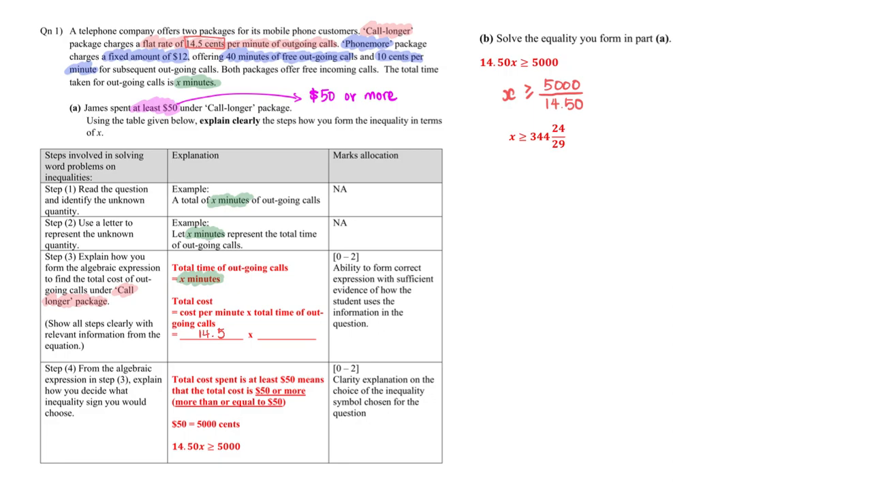
click(276, 331)
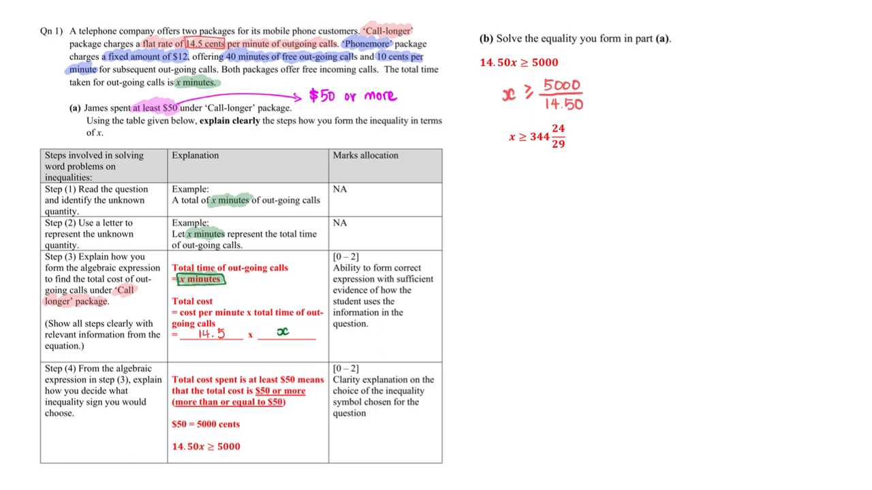
text(= 14)
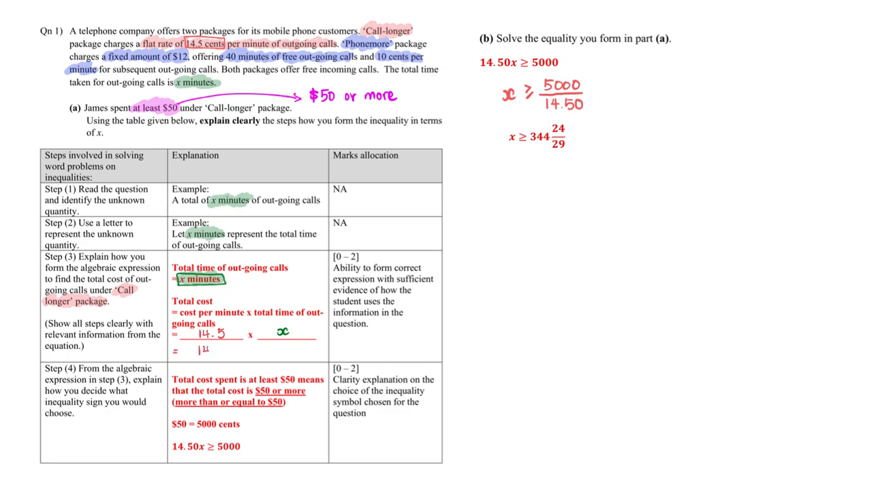
text(14.5x)
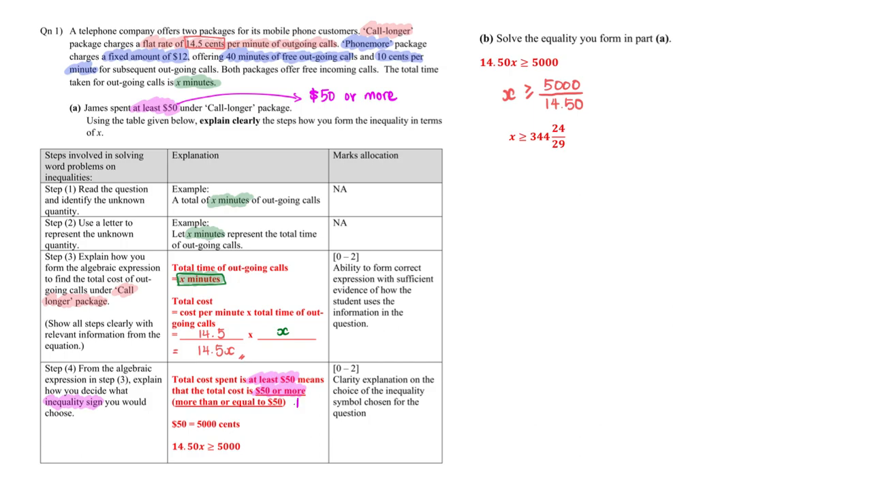
mouse_move(298, 407)
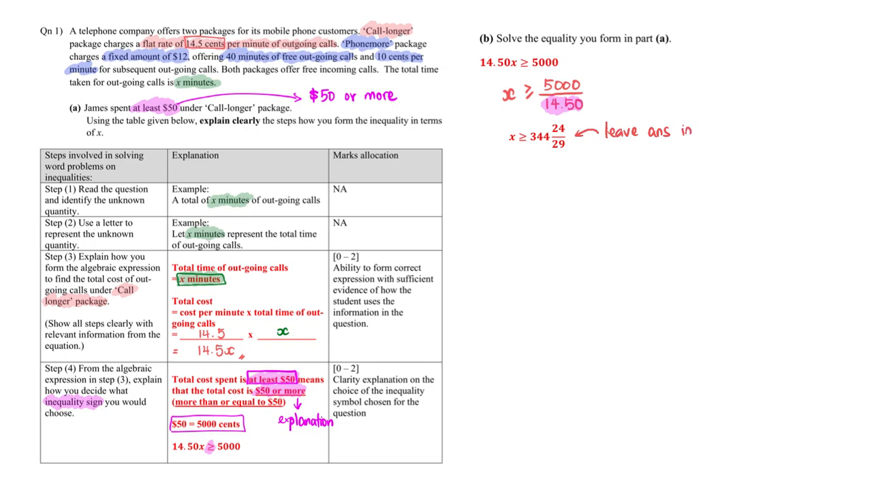
- Write the note 'leave ans in mixed number.' for part (b)
text(mixe)
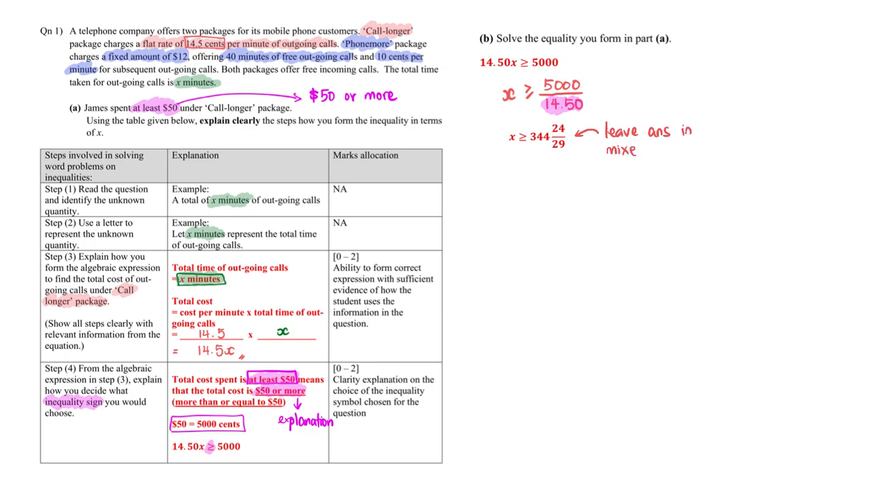
text(d number.)
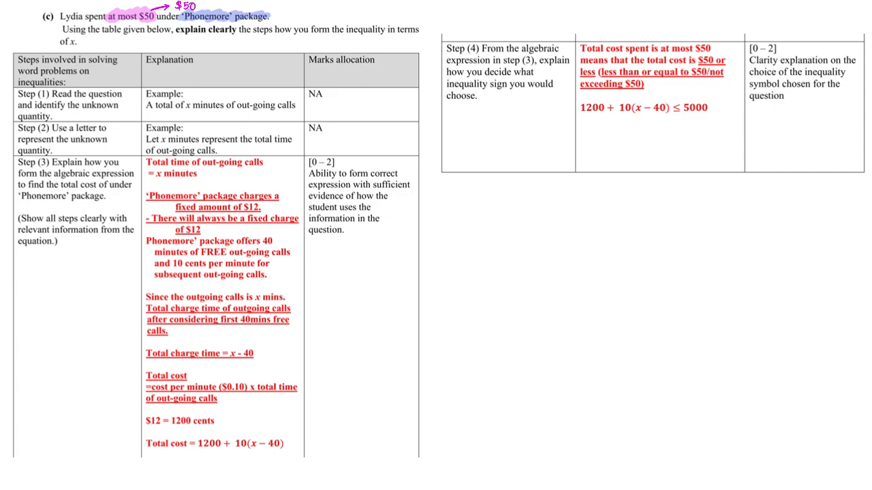
text(or less)
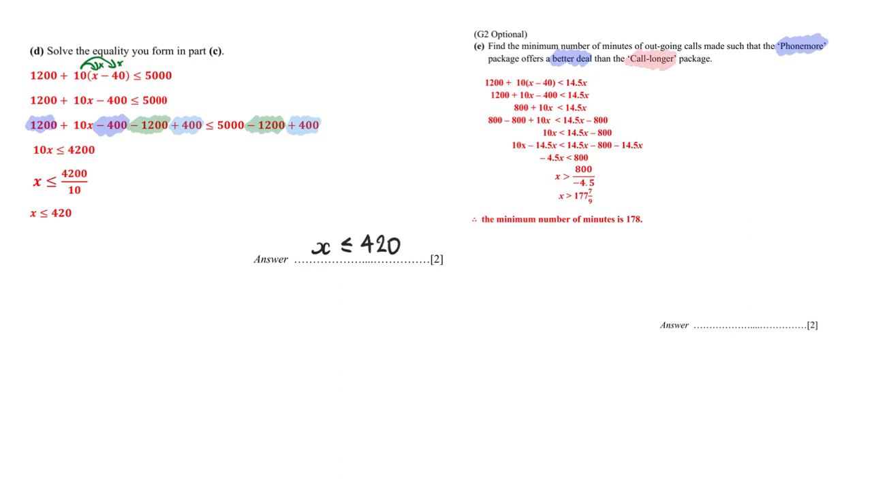
- Pick the blue pen near the toolbar to start the part (e) note
click(692, 59)
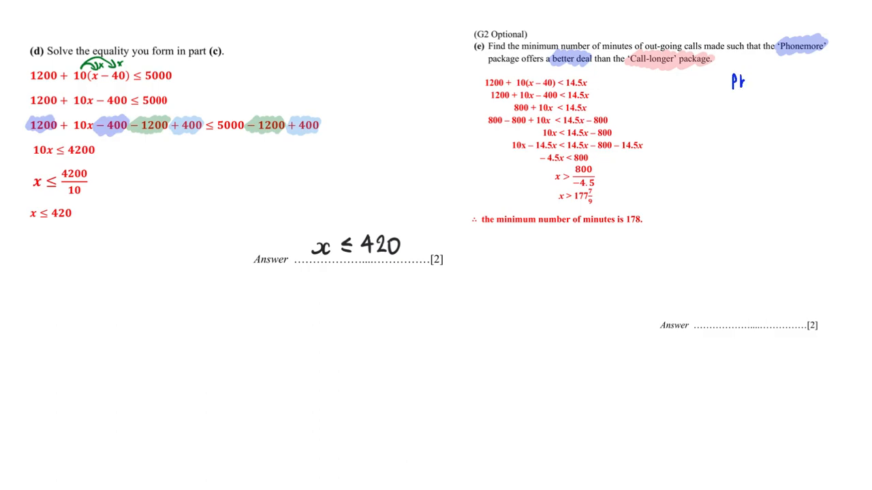
- Handwrite 'Phonemore cost less than that of Call-' beside part (e)
text(Phonemore cost)
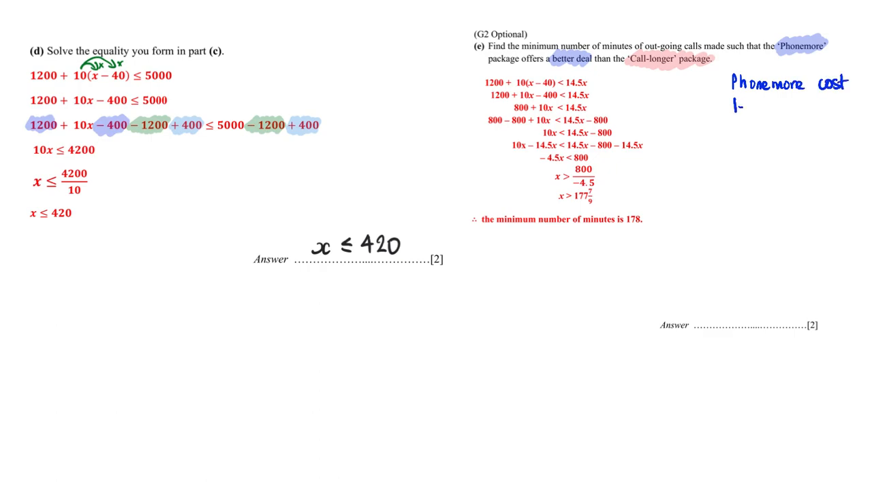
text(less two)
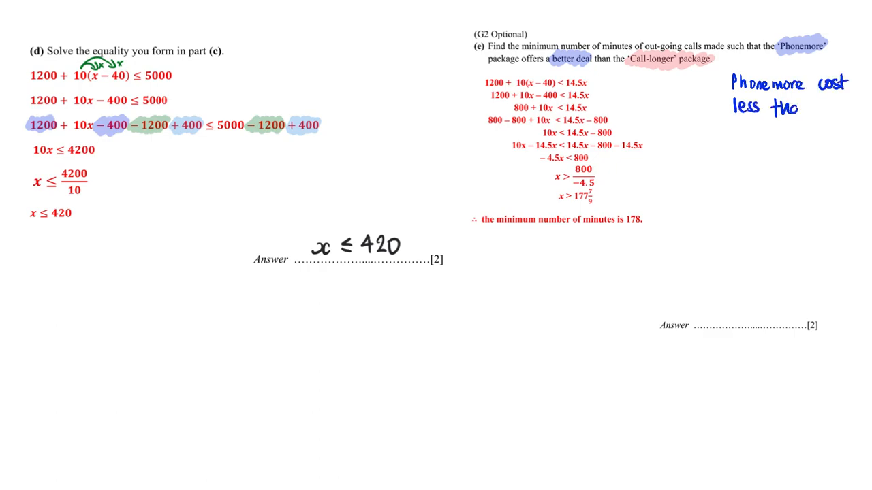
text(than that)
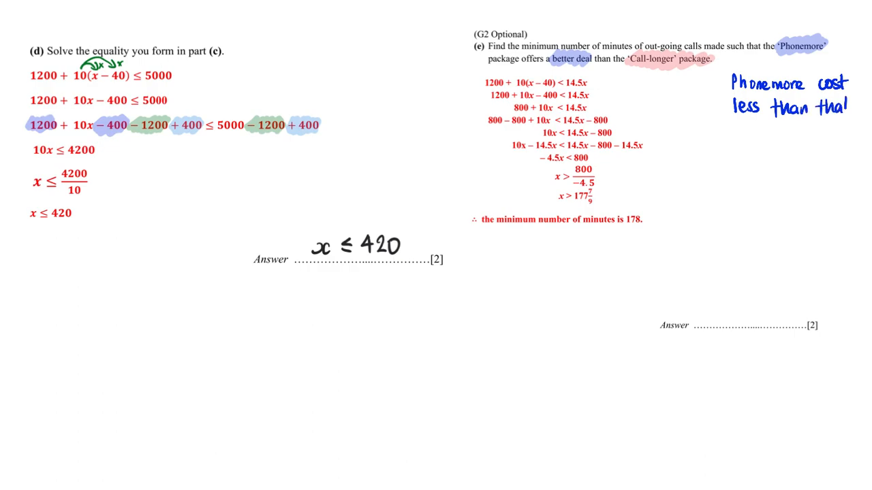
text(of)
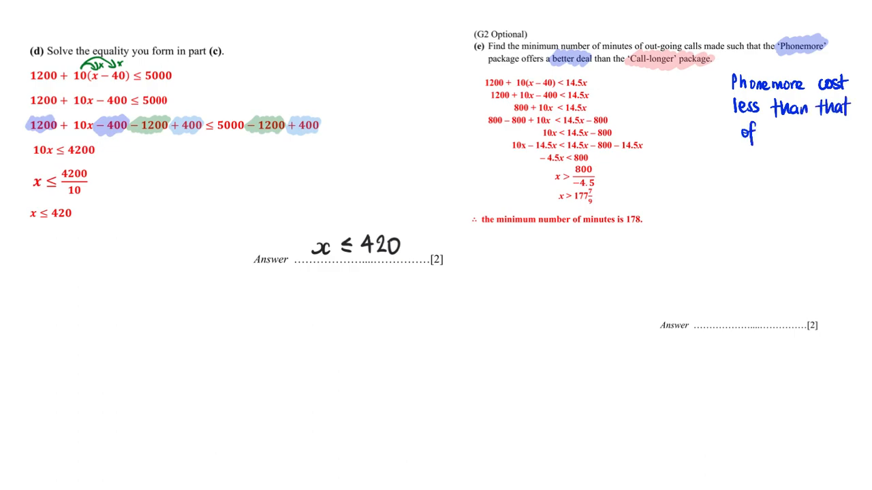
text(Call-)
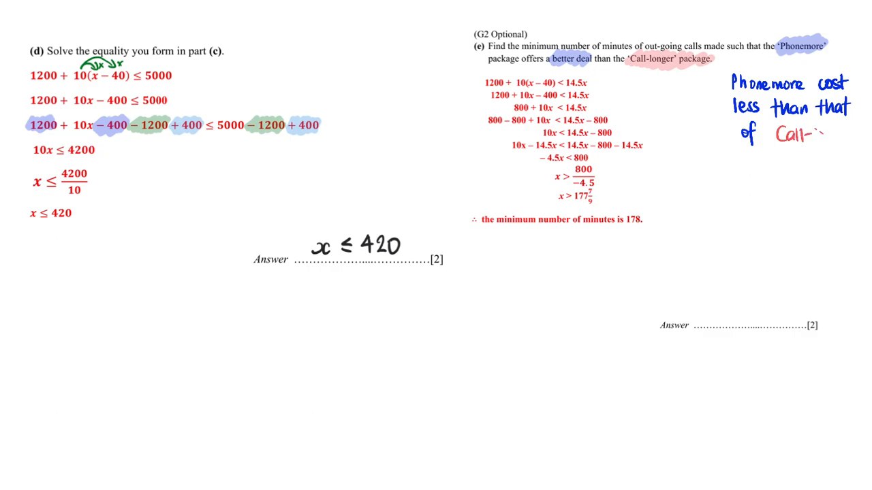